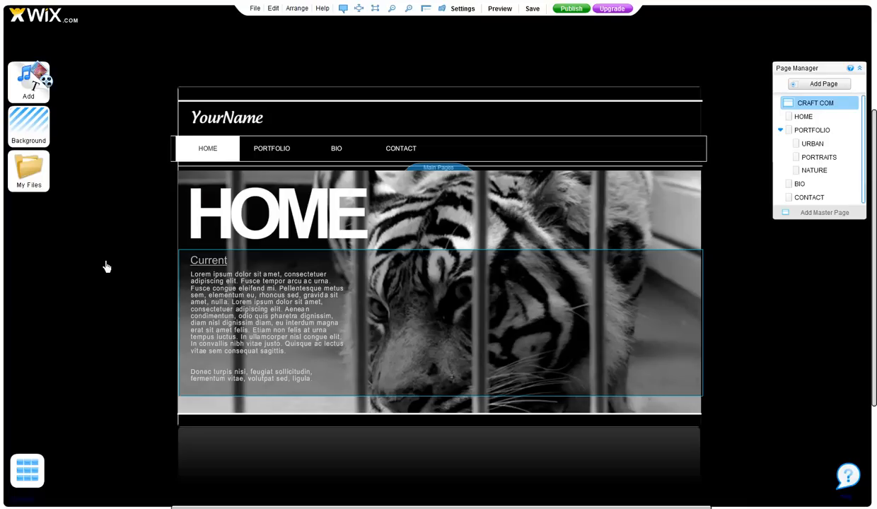
pyautogui.moveTo(246, 158)
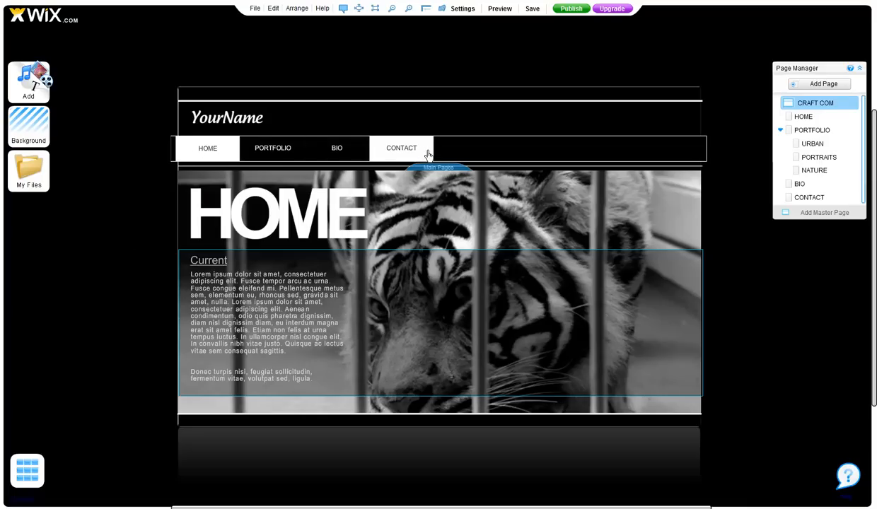
pyautogui.moveTo(207, 148)
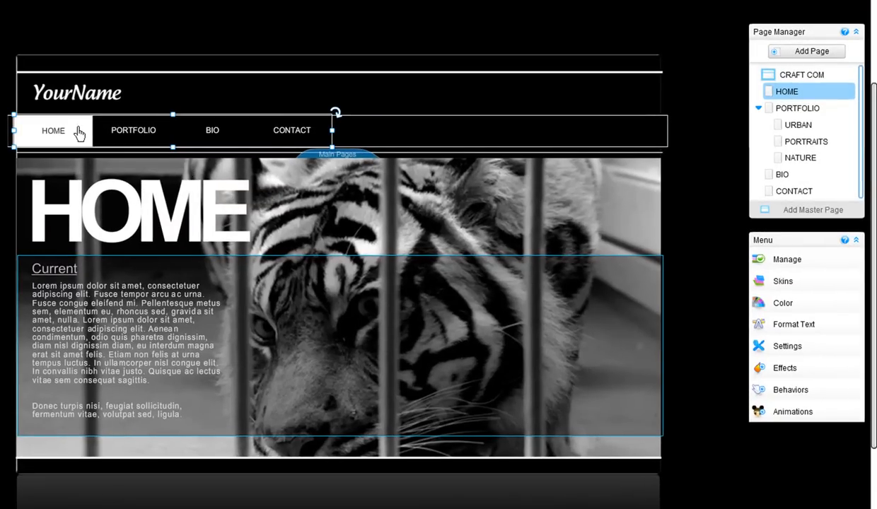
pyautogui.moveTo(792, 281)
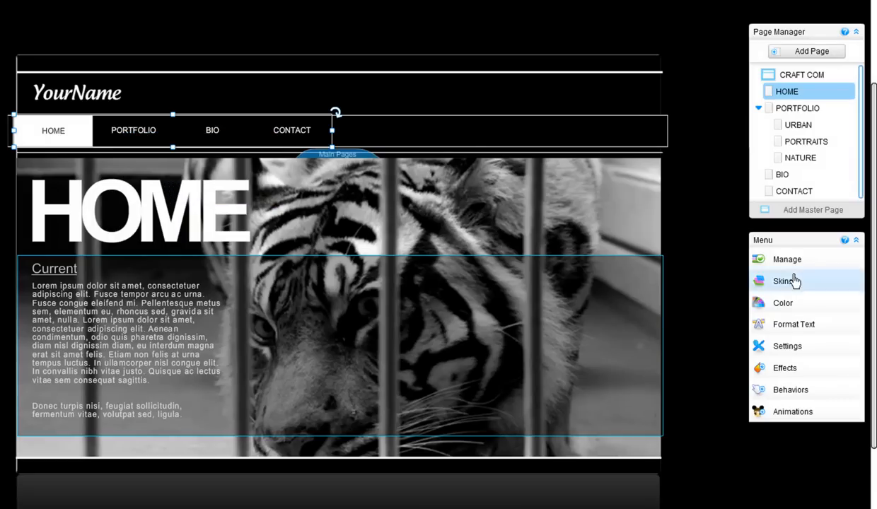
pyautogui.moveTo(805, 412)
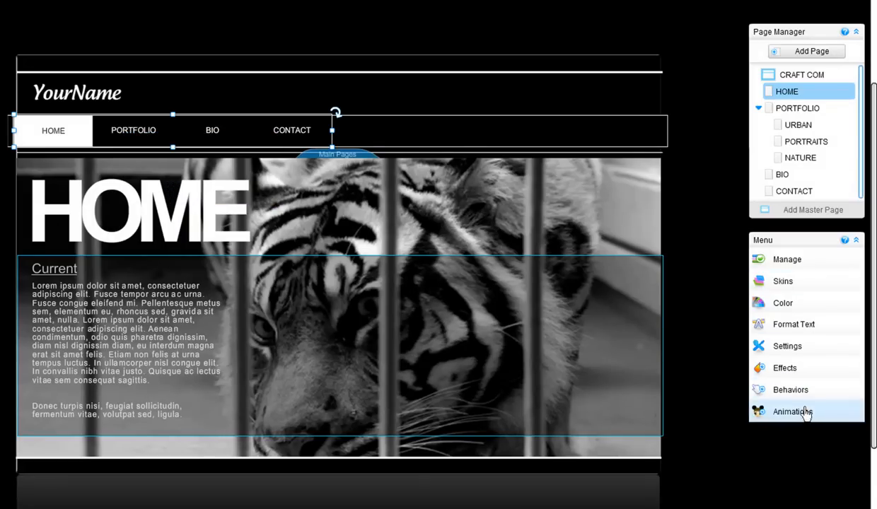
pyautogui.moveTo(786, 259)
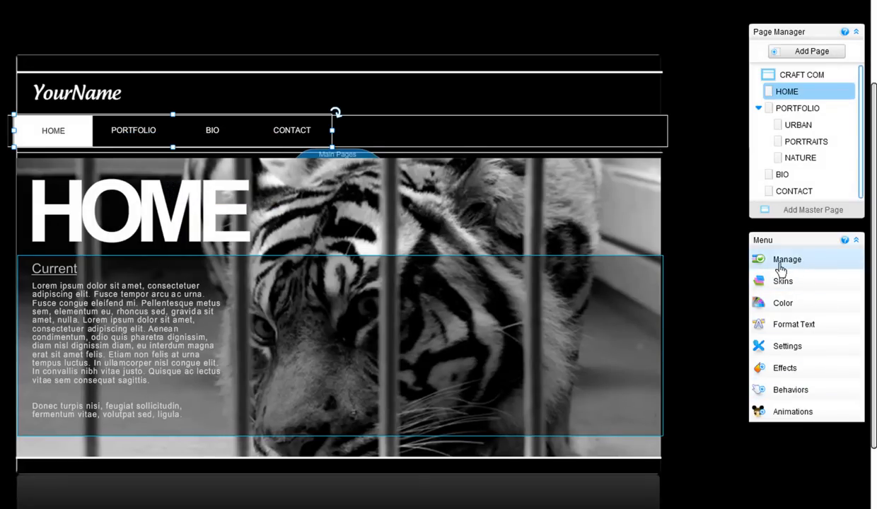
pyautogui.moveTo(83, 136)
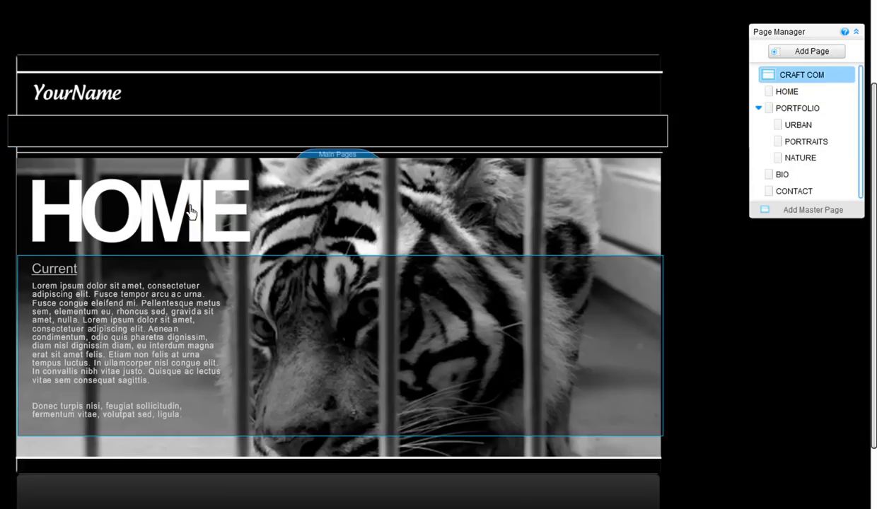
pyautogui.moveTo(374, 214)
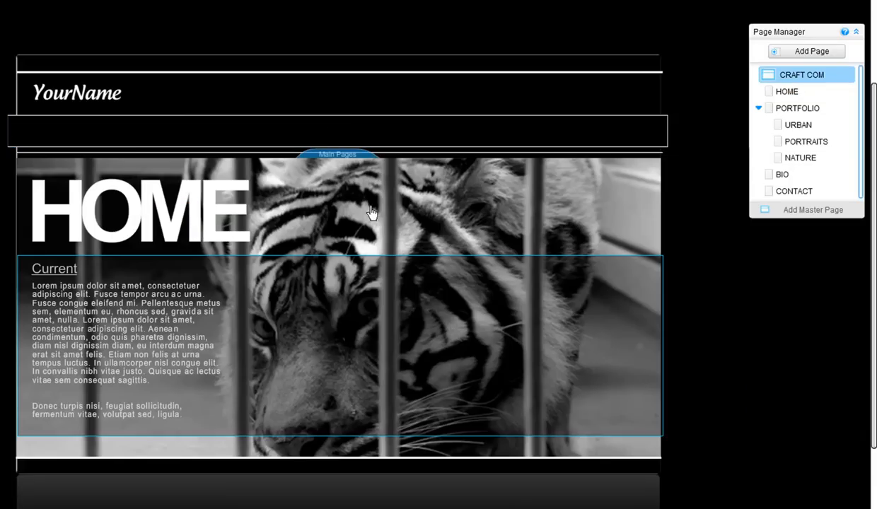
# Select the Main Pages group label to show its page-group editing options.
pyautogui.click(787, 90)
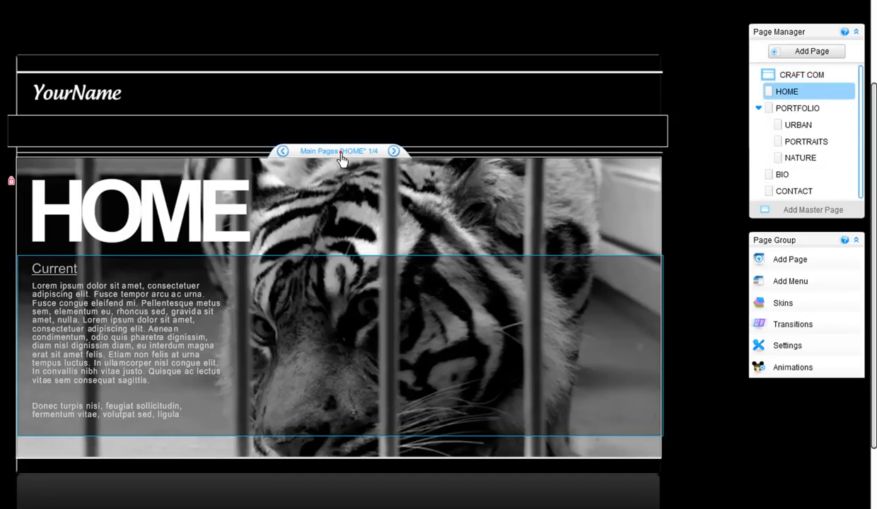
pyautogui.moveTo(761, 289)
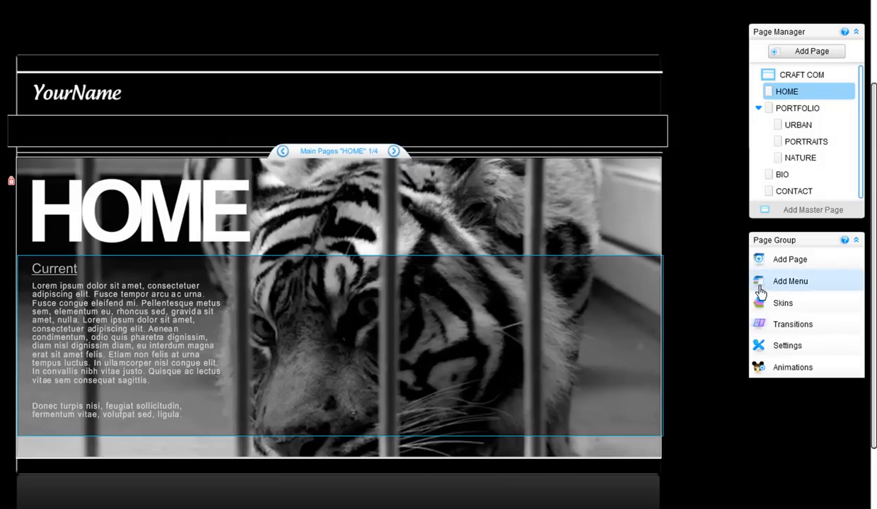
pyautogui.moveTo(778, 290)
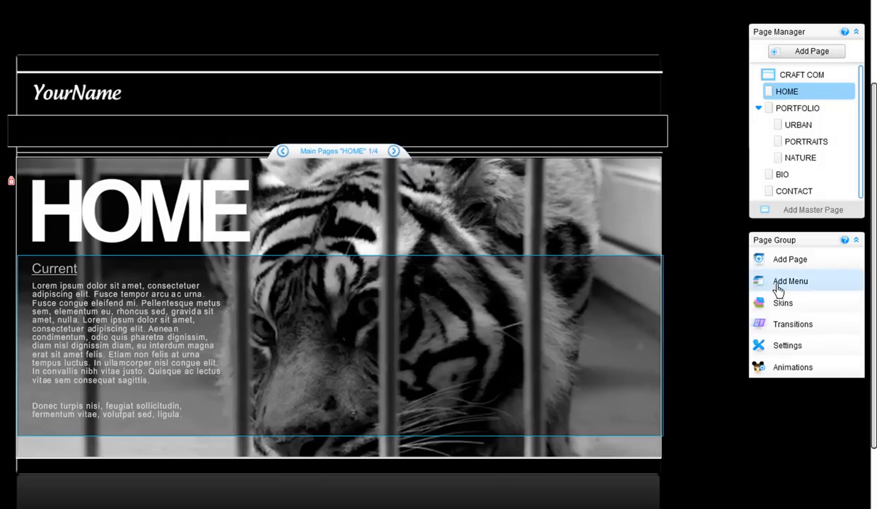
# Show the Add Menu gallery of horizontal styles and browse to its second page of designs.
pyautogui.click(789, 280)
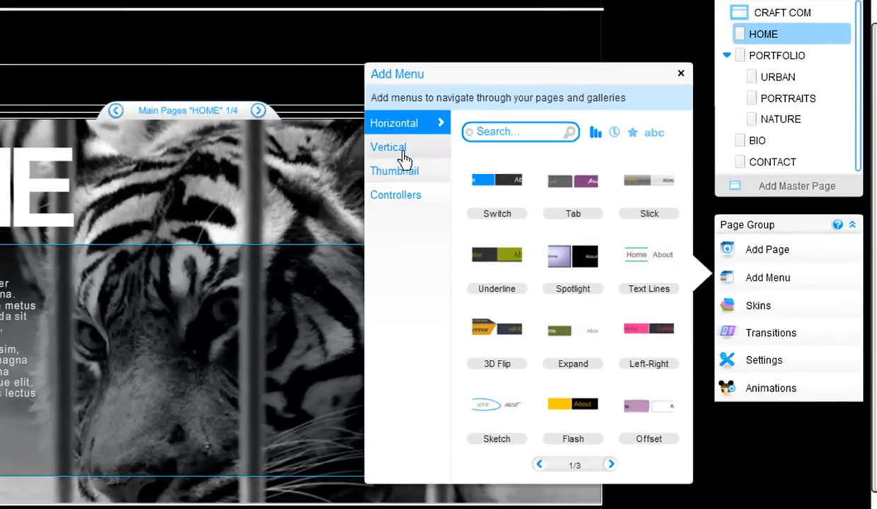
pyautogui.moveTo(550, 308)
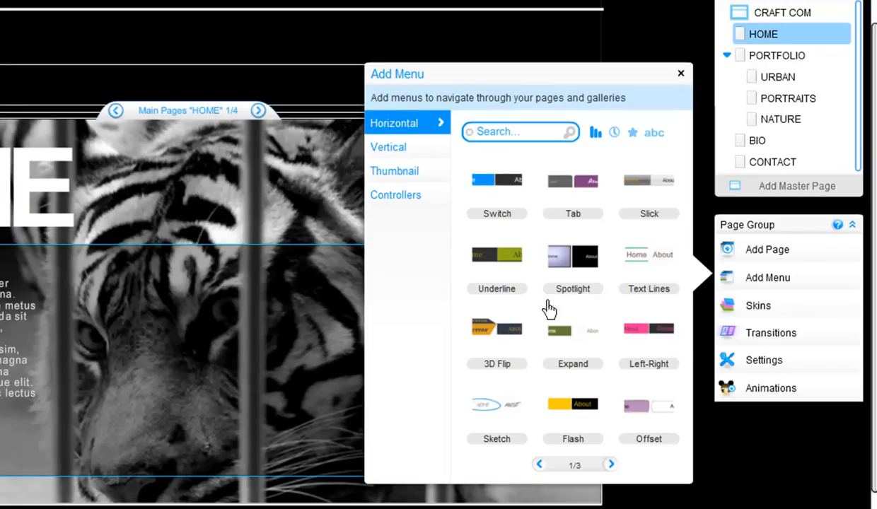
pyautogui.click(611, 464)
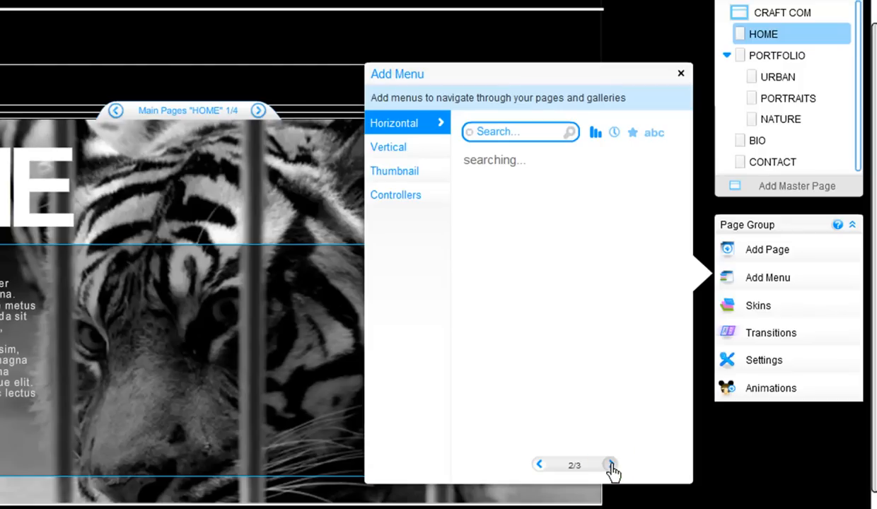
pyautogui.click(611, 465)
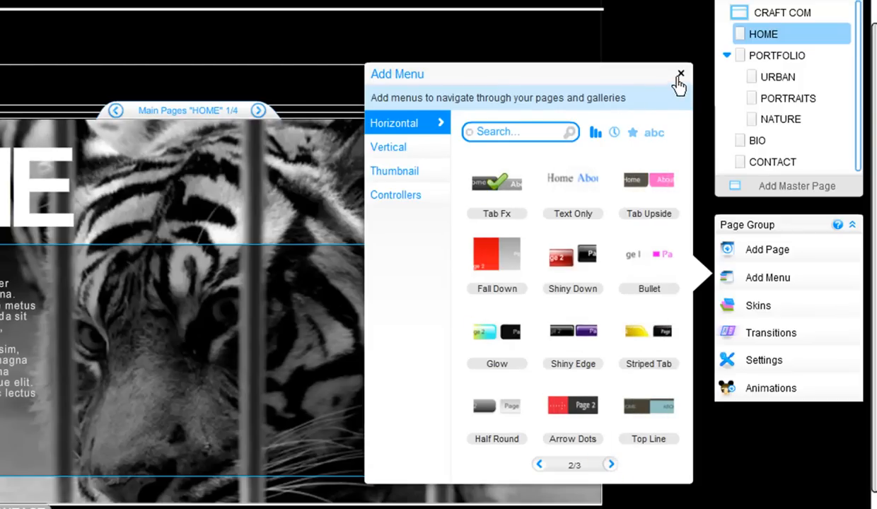
# Add a tab-style HOME/PORTFOLIO/BIO/CONTACT menu and place it under the YourName header, dismissing the tip.
pyautogui.click(680, 73)
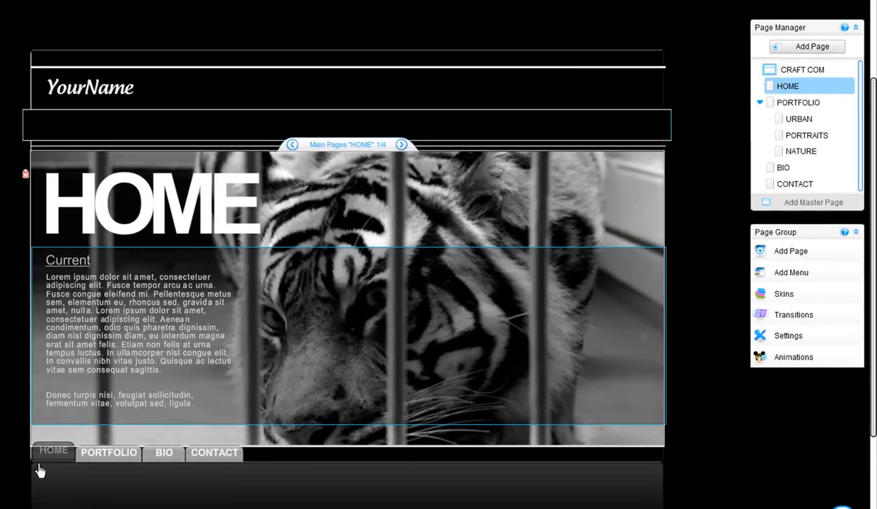
pyautogui.moveTo(28, 475)
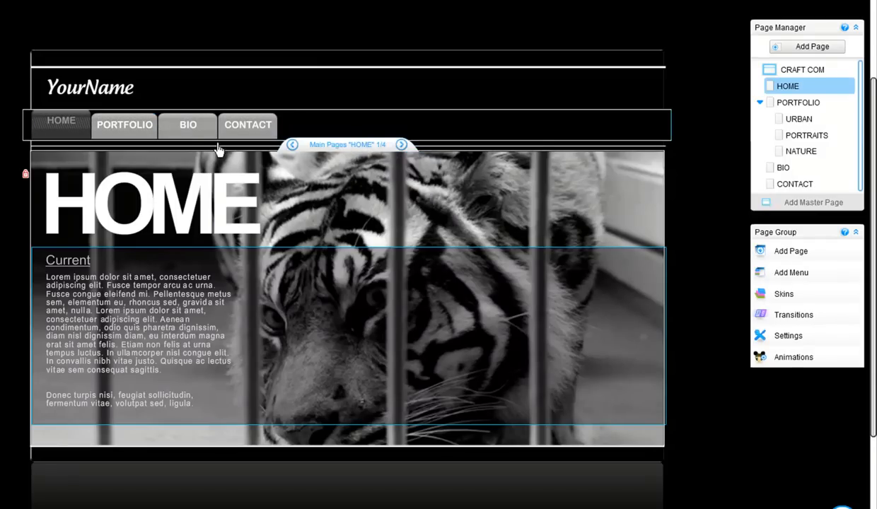
pyautogui.click(125, 125)
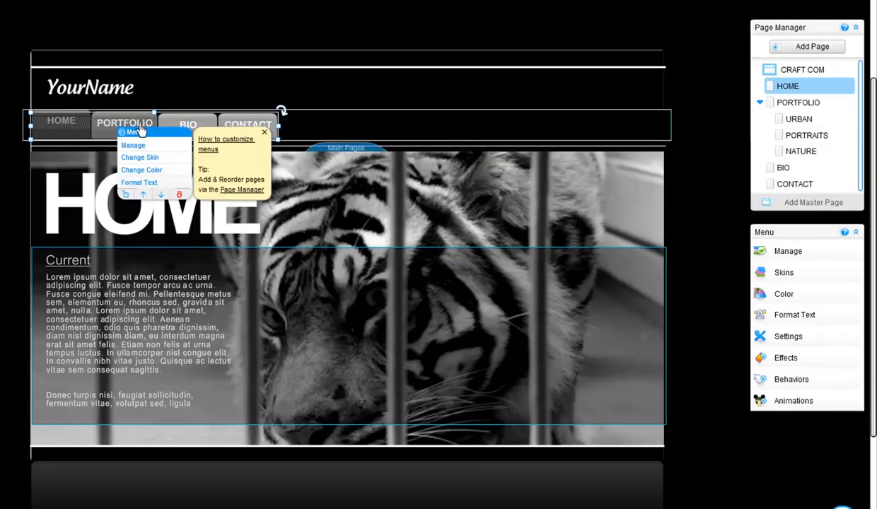
pyautogui.click(263, 133)
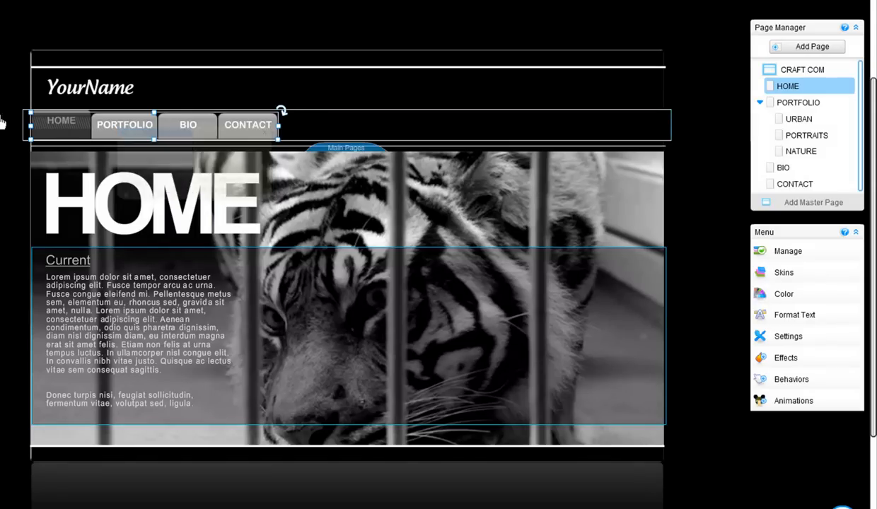
pyautogui.click(803, 70)
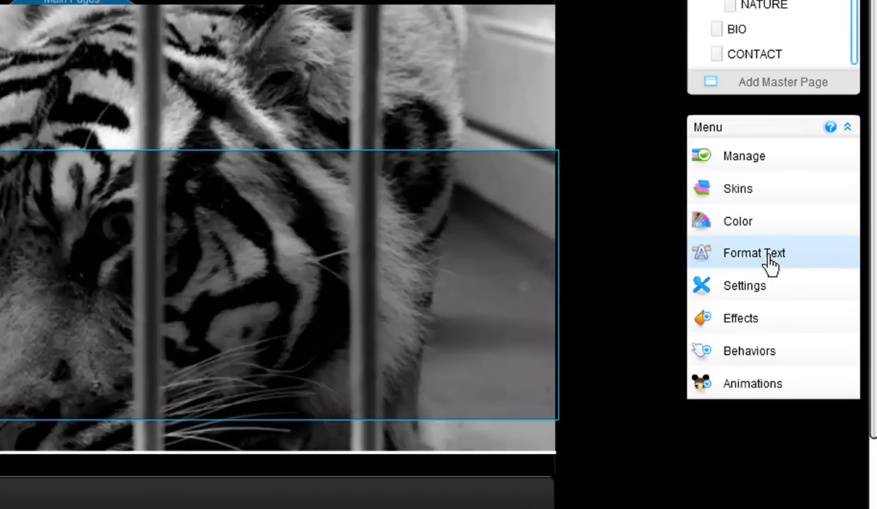
pyautogui.moveTo(775, 286)
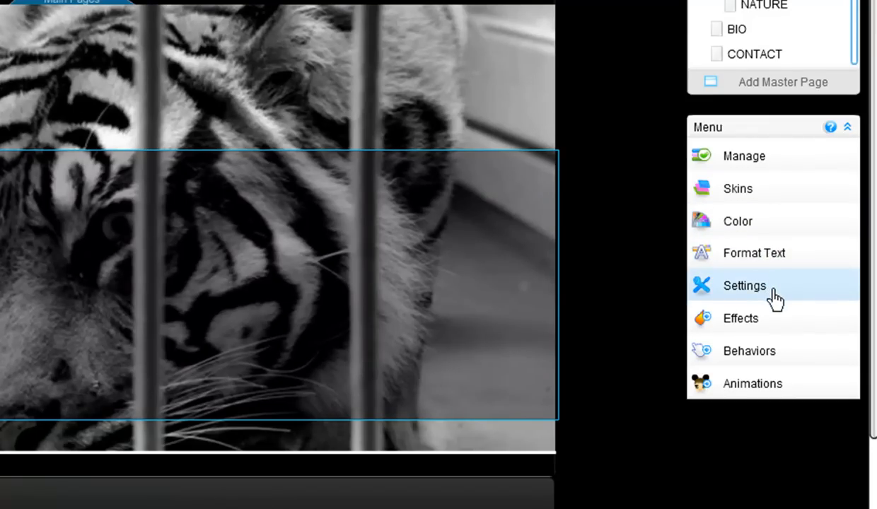
pyautogui.click(744, 286)
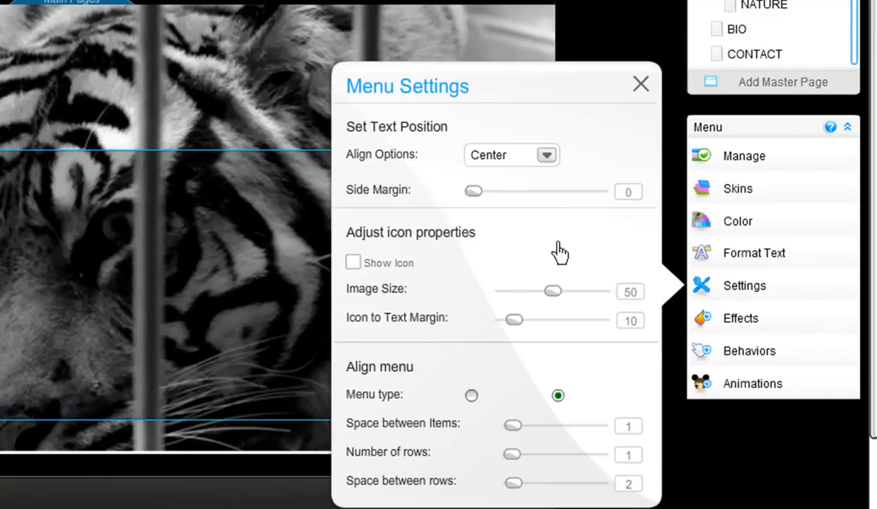
pyautogui.click(353, 262)
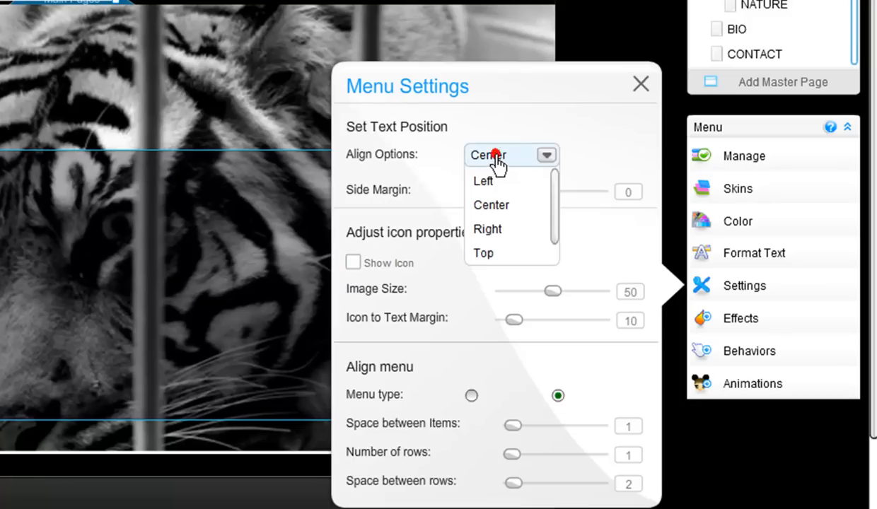
pyautogui.click(491, 203)
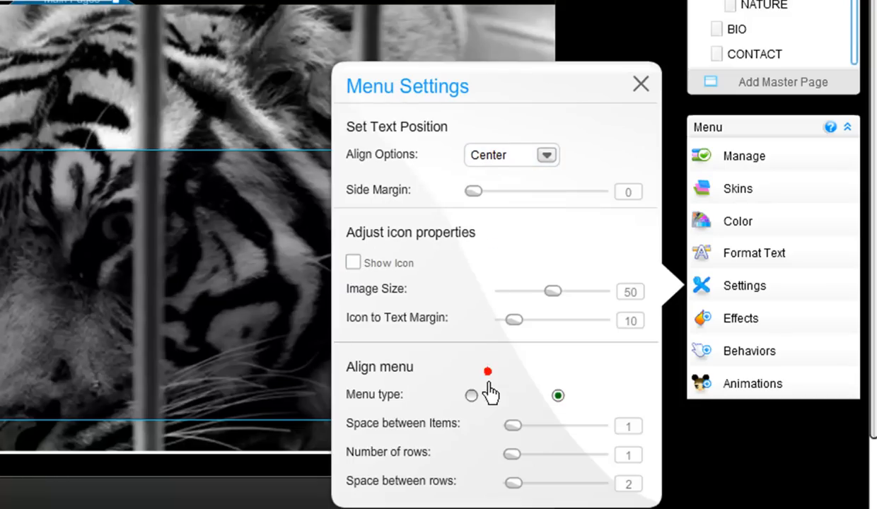
pyautogui.click(473, 396)
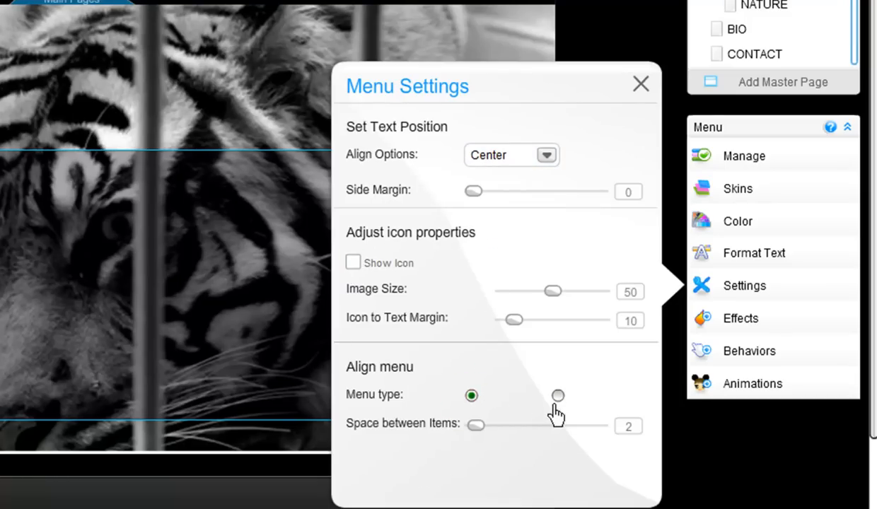
pyautogui.click(557, 396)
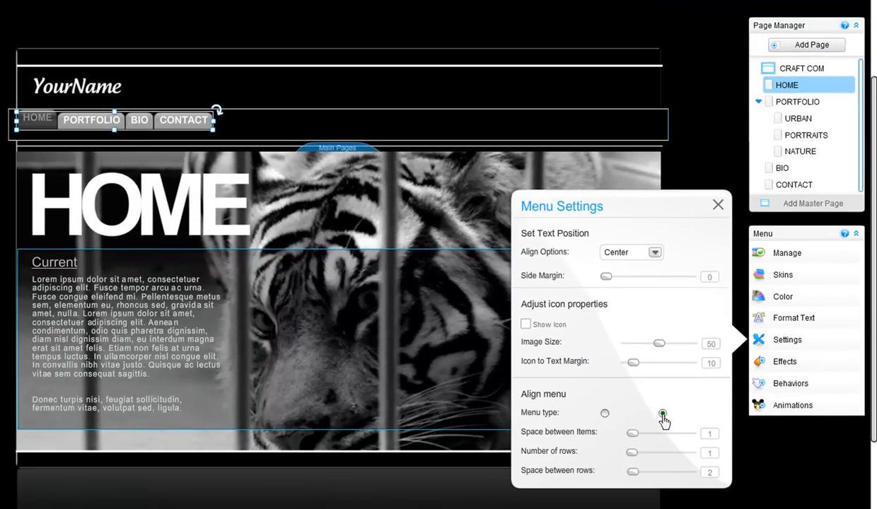
pyautogui.click(605, 413)
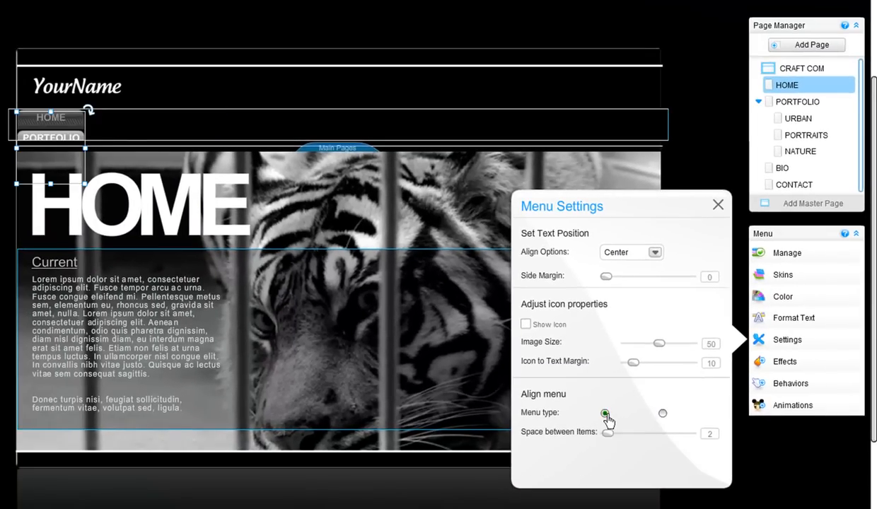
pyautogui.click(663, 413)
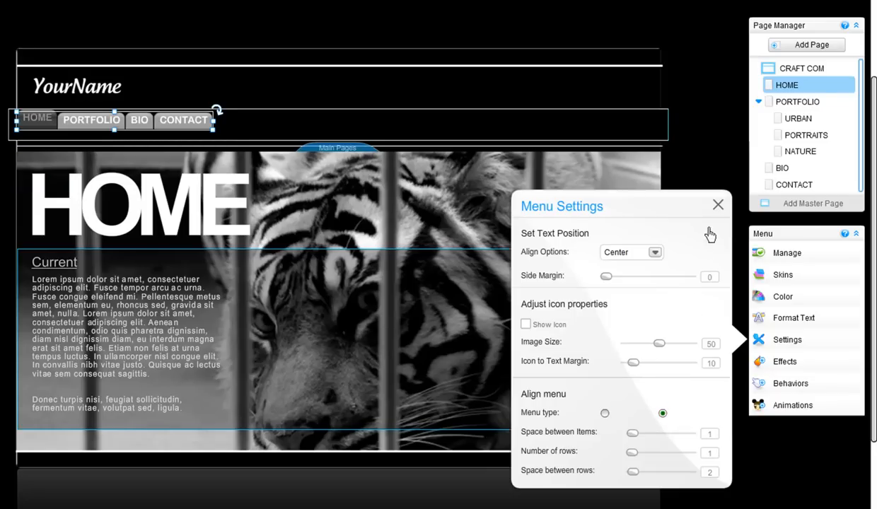
pyautogui.click(719, 203)
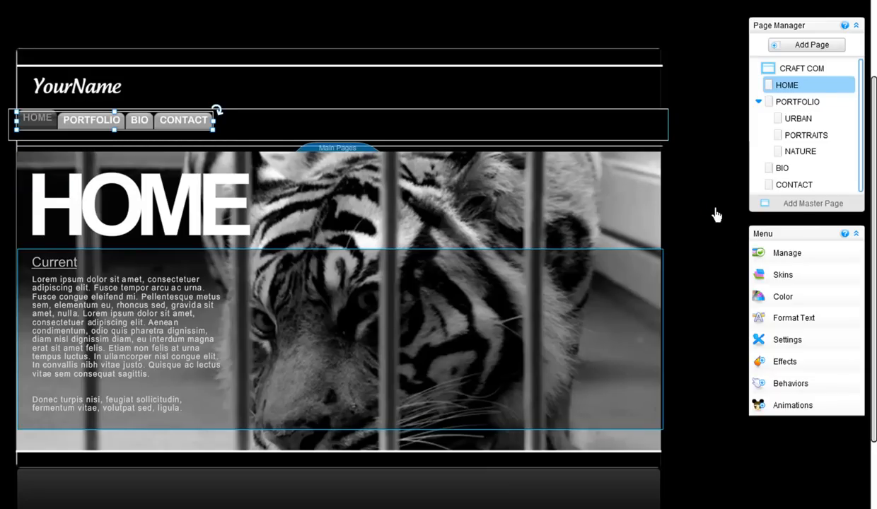
pyautogui.moveTo(778, 92)
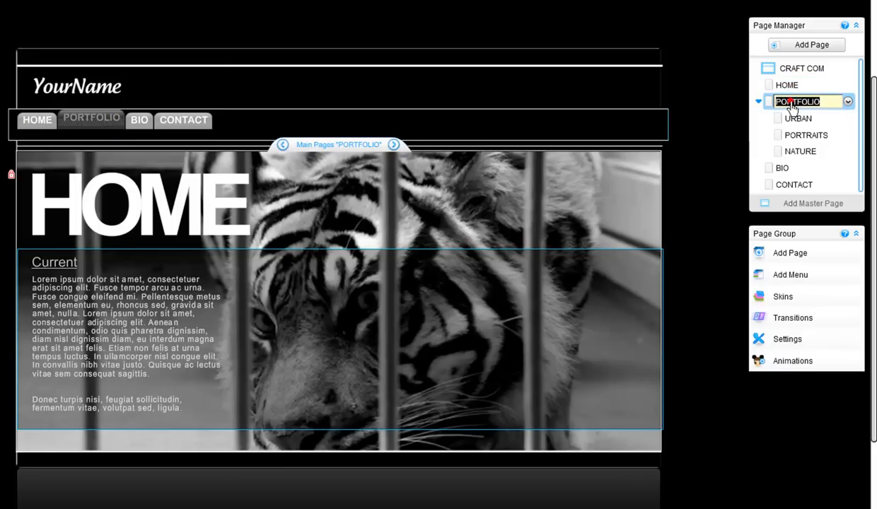
# Switch to the PORTFOLIO page showing its URBAN, PORTRAITS and NATURE photo grid.
pyautogui.click(798, 102)
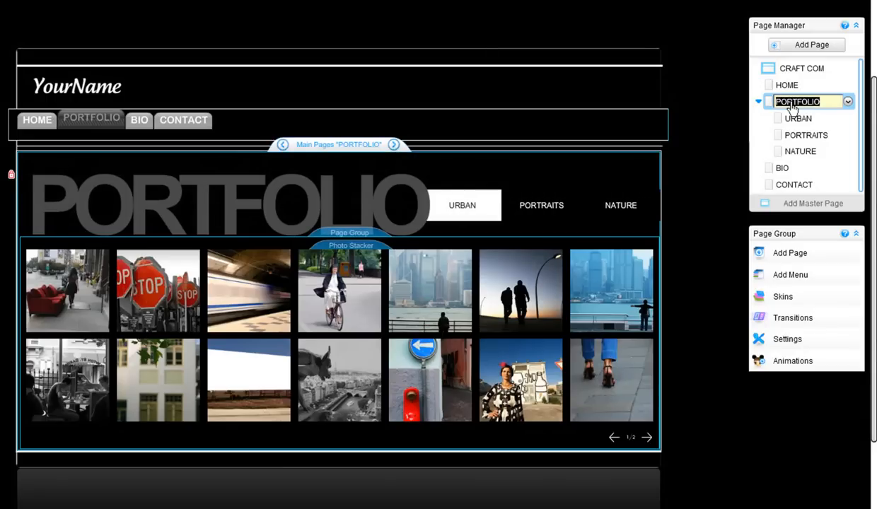